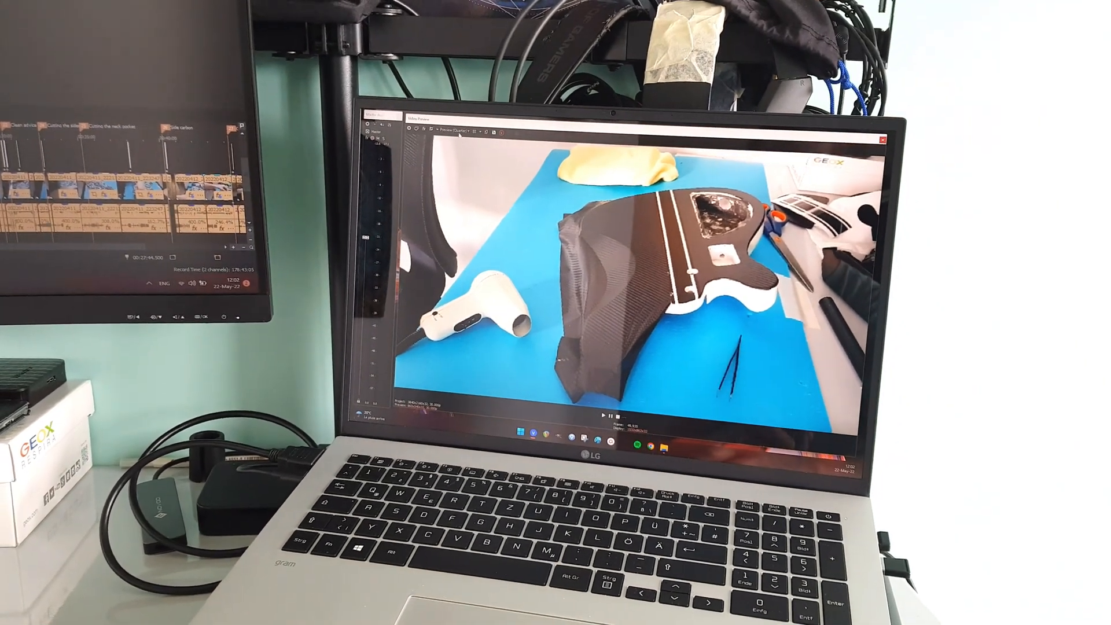
- Show the Preview Quality options in the Video Preview window during playback
left_click(462, 131)
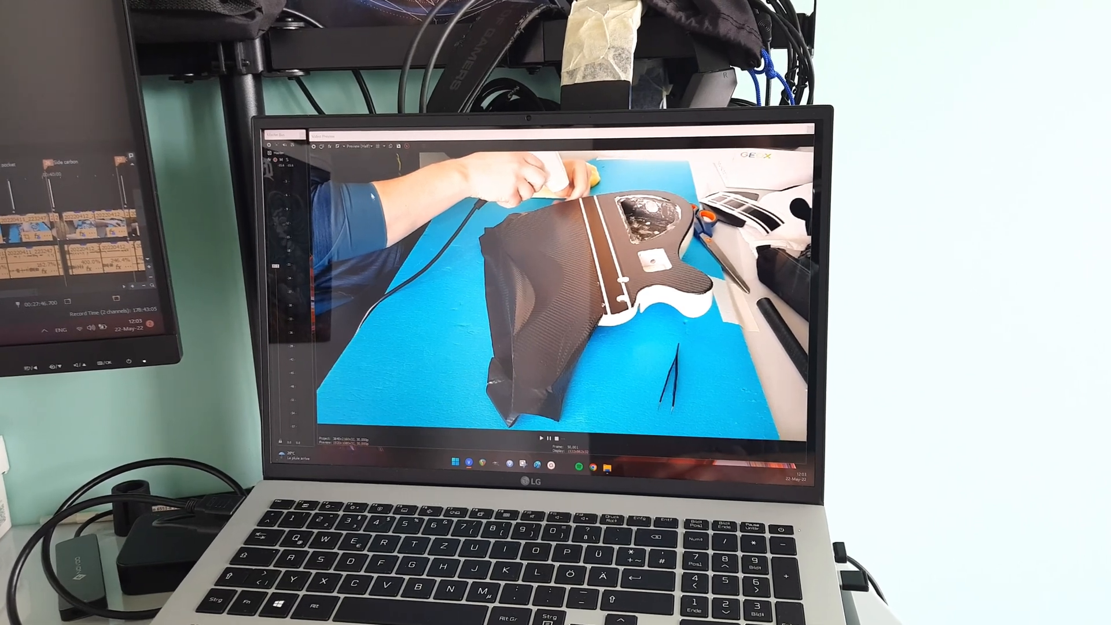
left_click(365, 139)
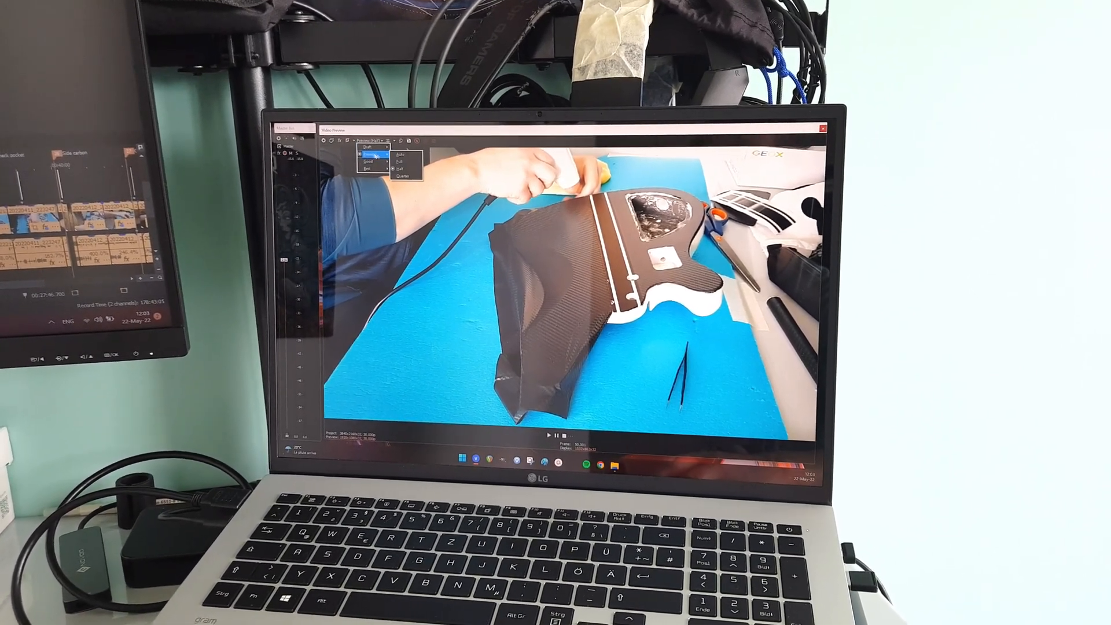